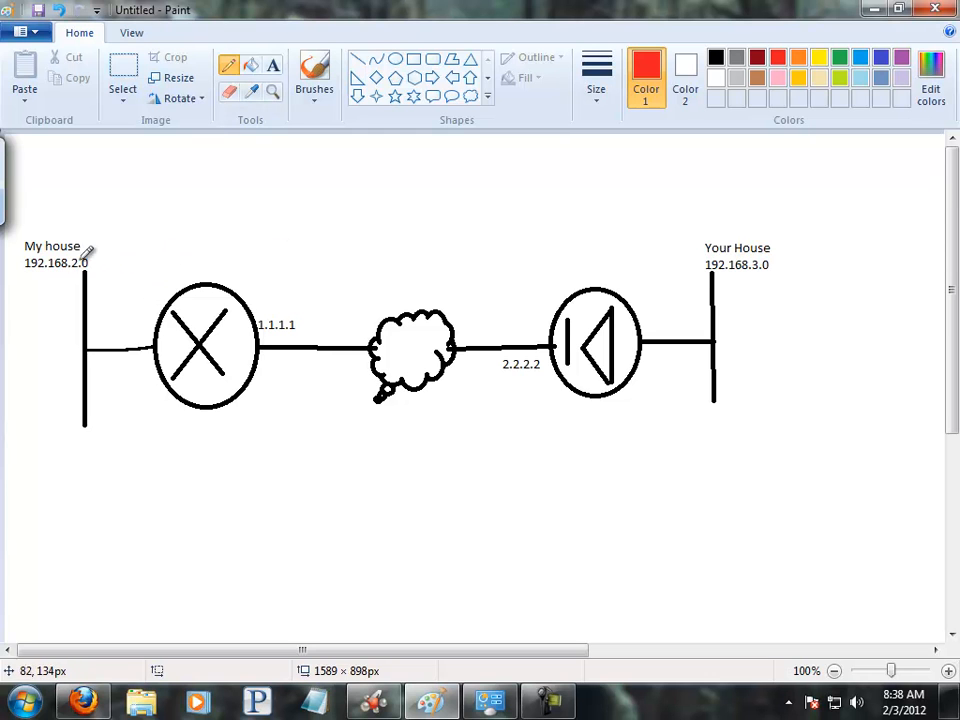
mouse_move(113, 213)
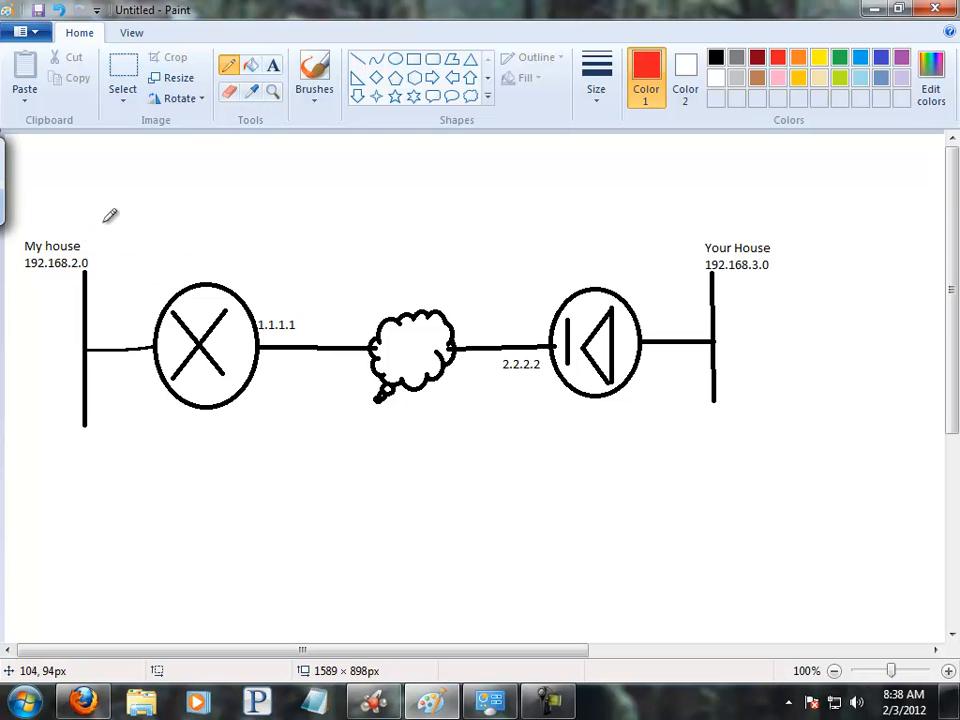
mouse_move(140, 211)
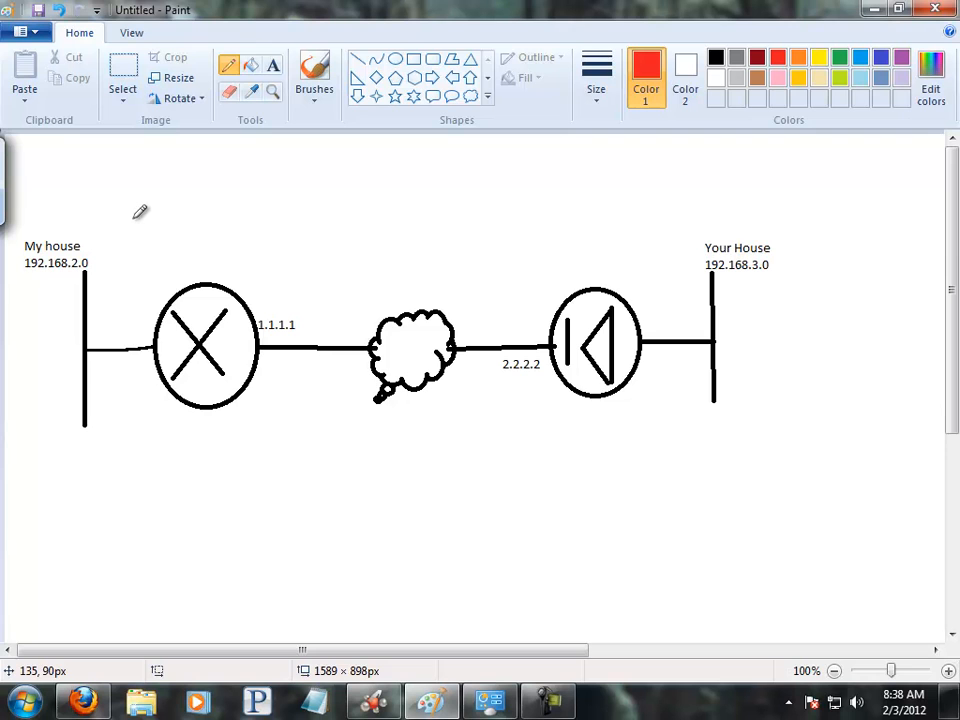
mouse_move(147, 215)
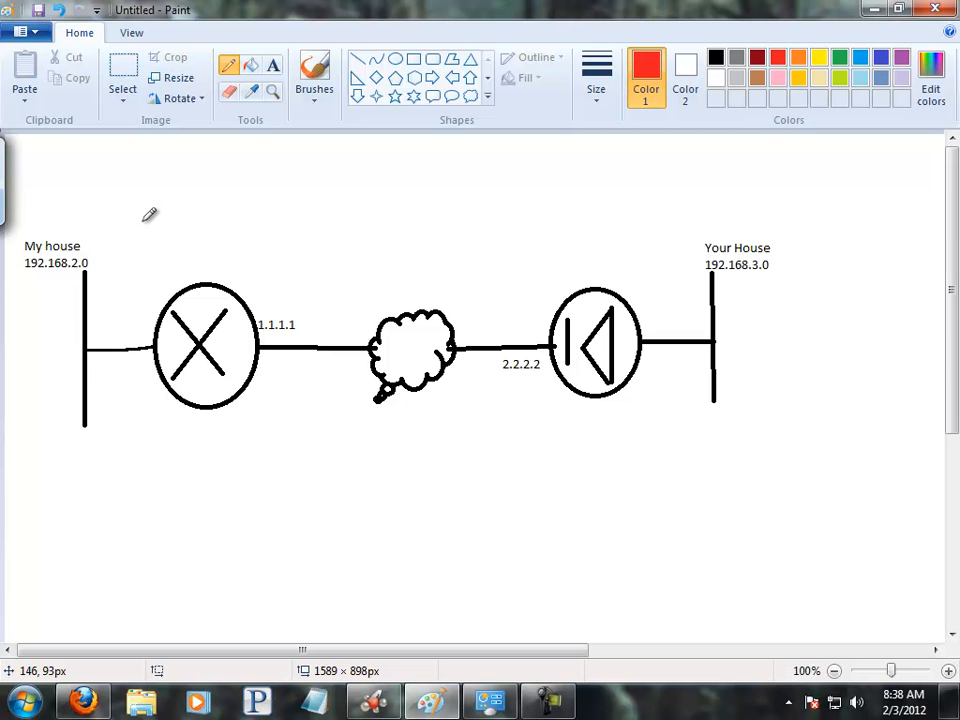
mouse_move(308, 258)
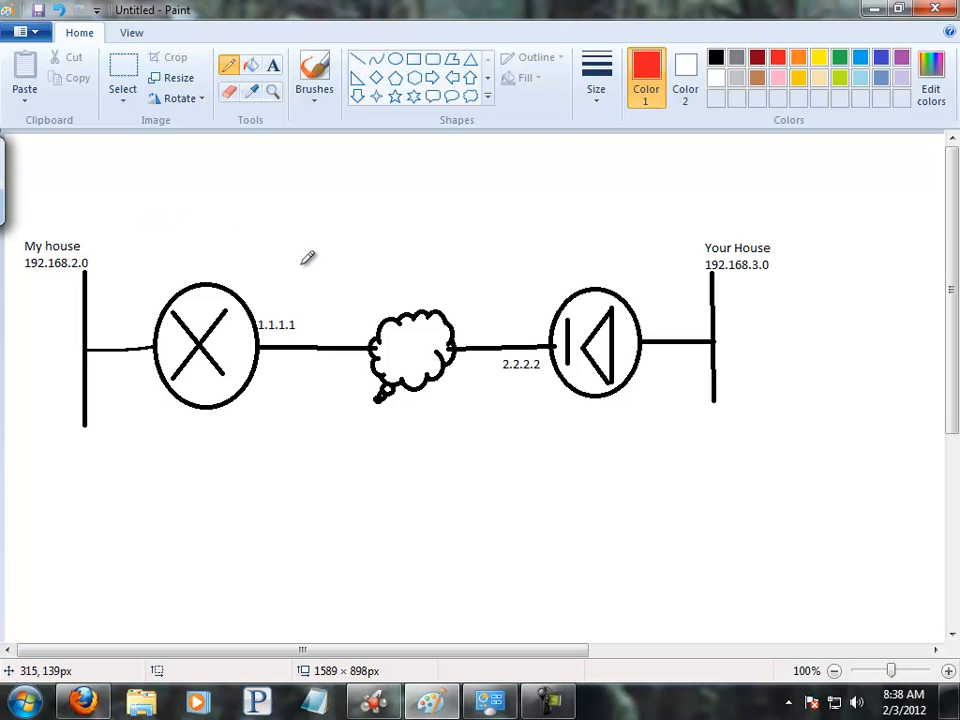
mouse_move(297, 296)
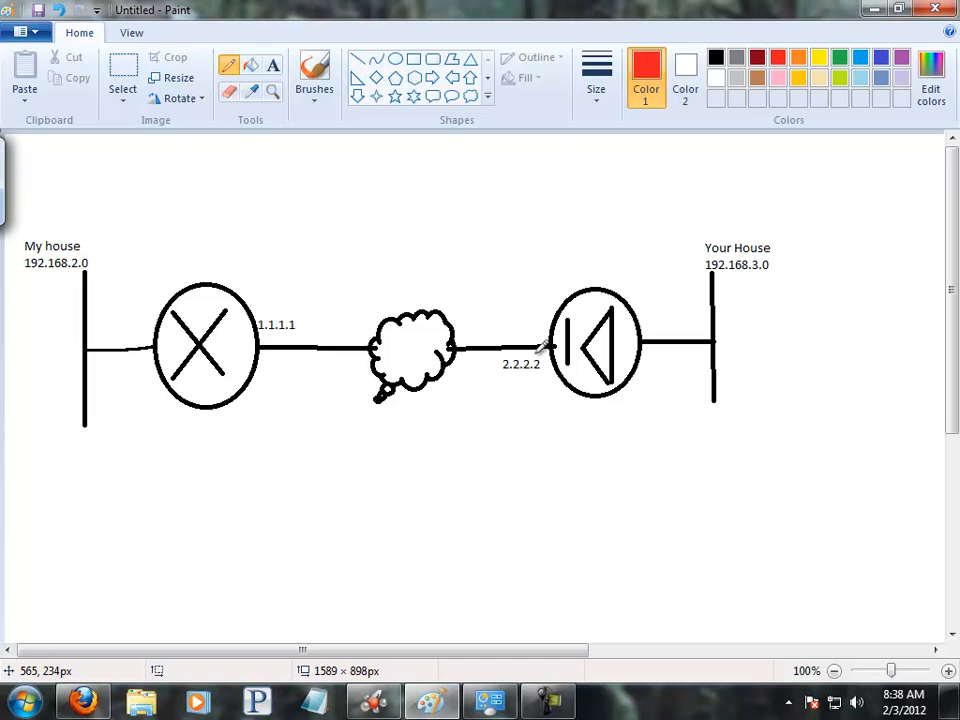
mouse_move(595, 330)
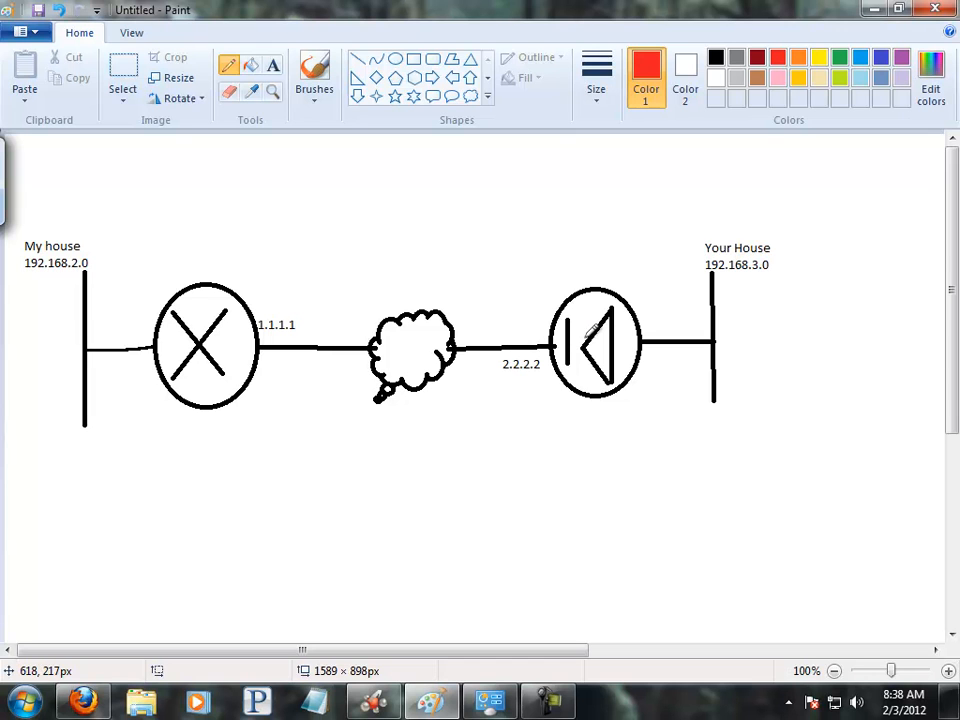
mouse_move(256, 330)
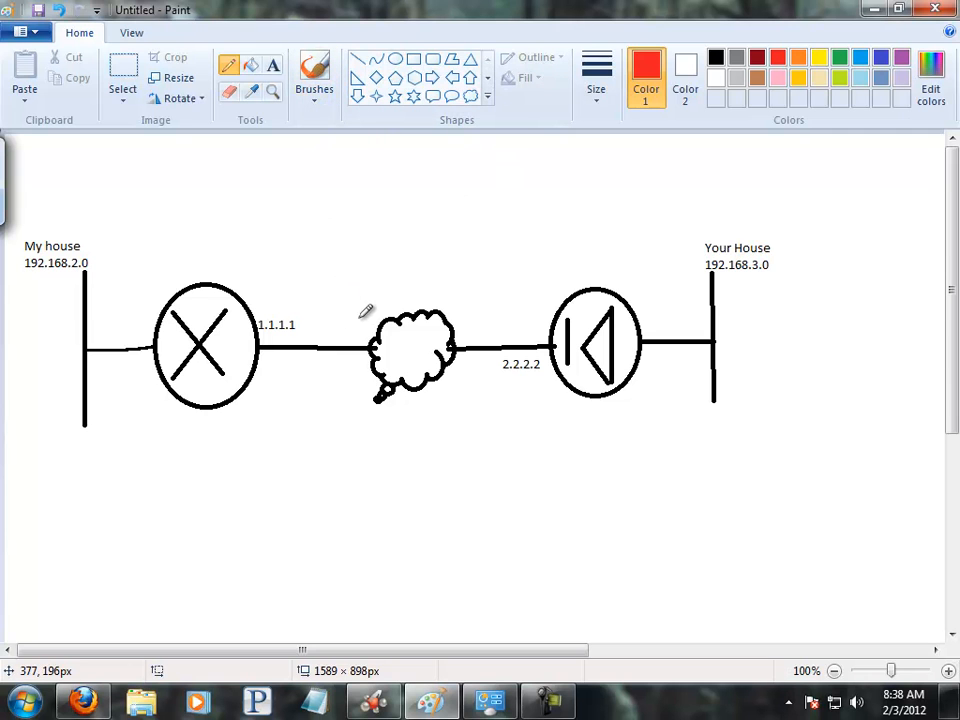
mouse_move(364, 314)
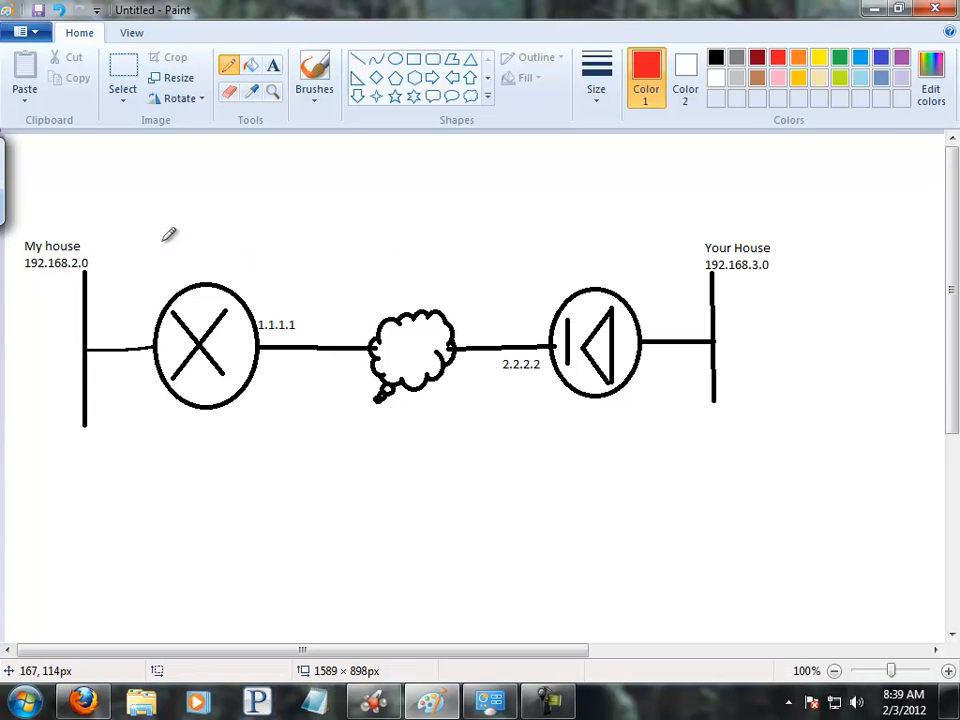
mouse_move(243, 422)
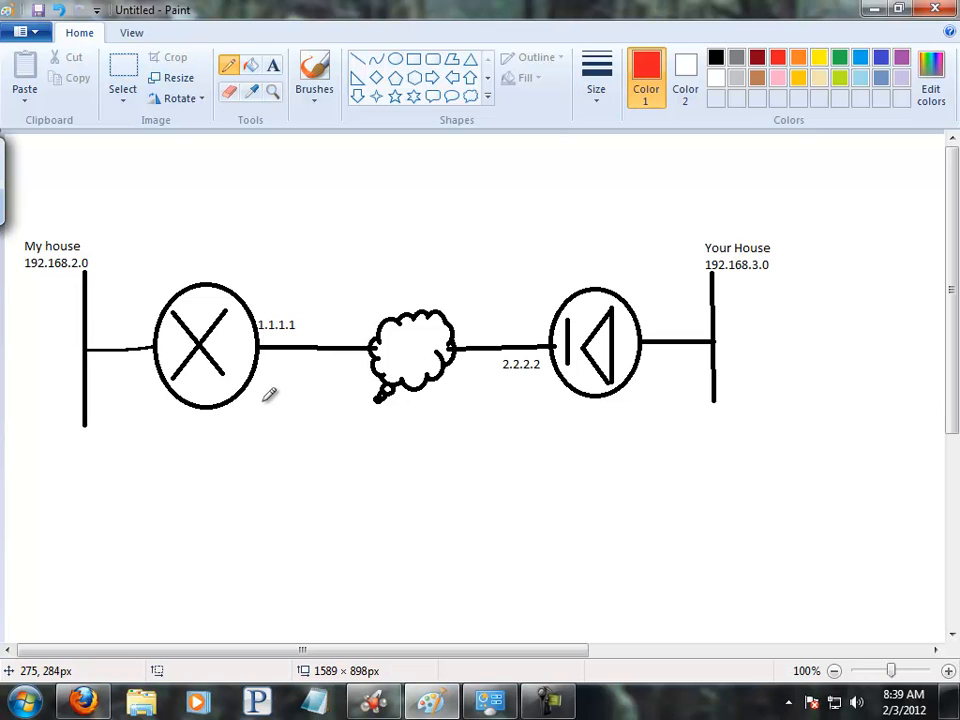
mouse_move(278, 401)
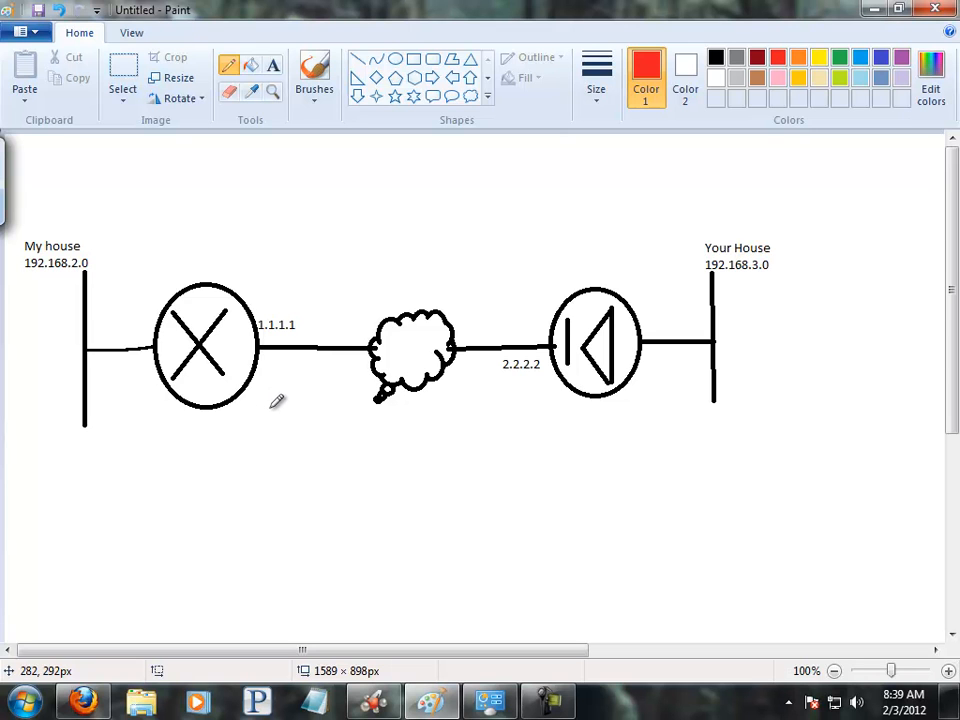
Handwrite 'Crypto Map' in red beneath the left router circle
left_click_drag(275, 410, 265, 450)
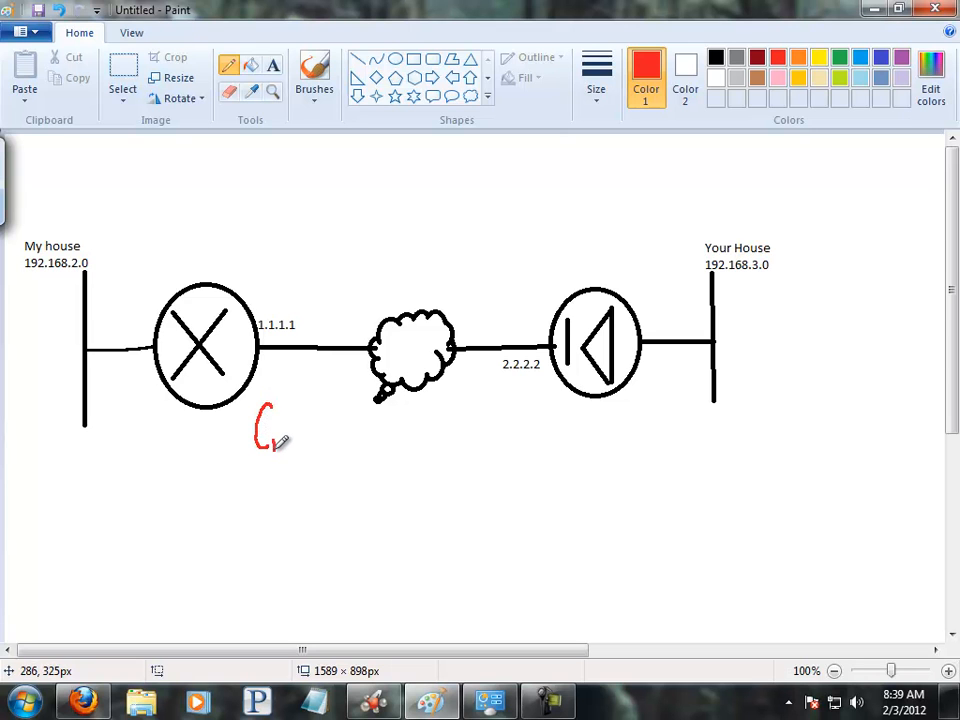
left_click_drag(275, 445, 320, 445)
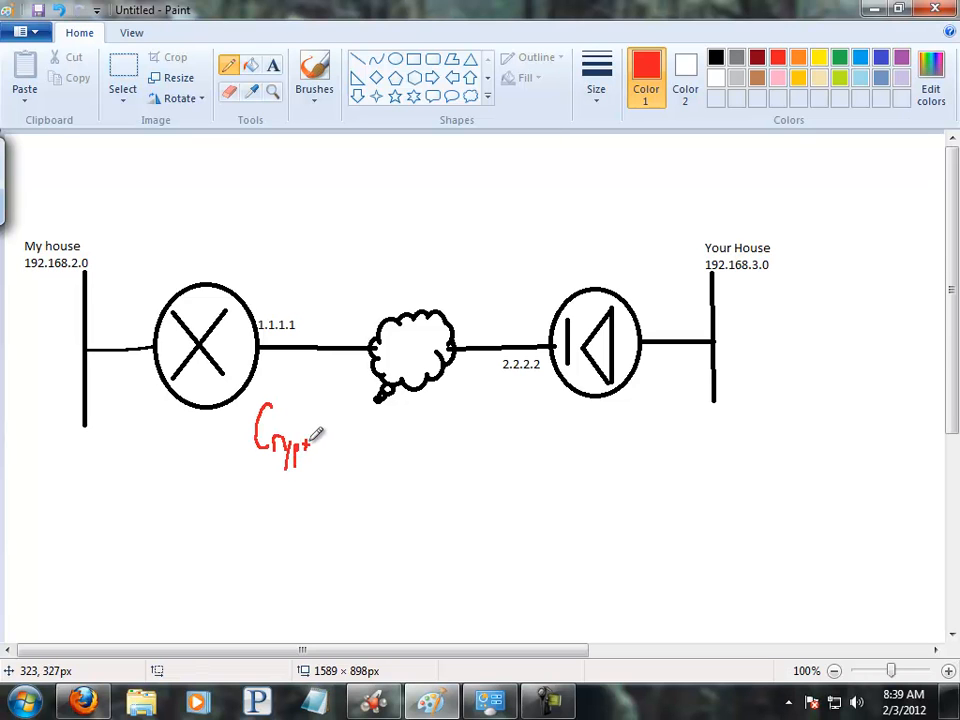
left_click_drag(315, 450, 355, 445)
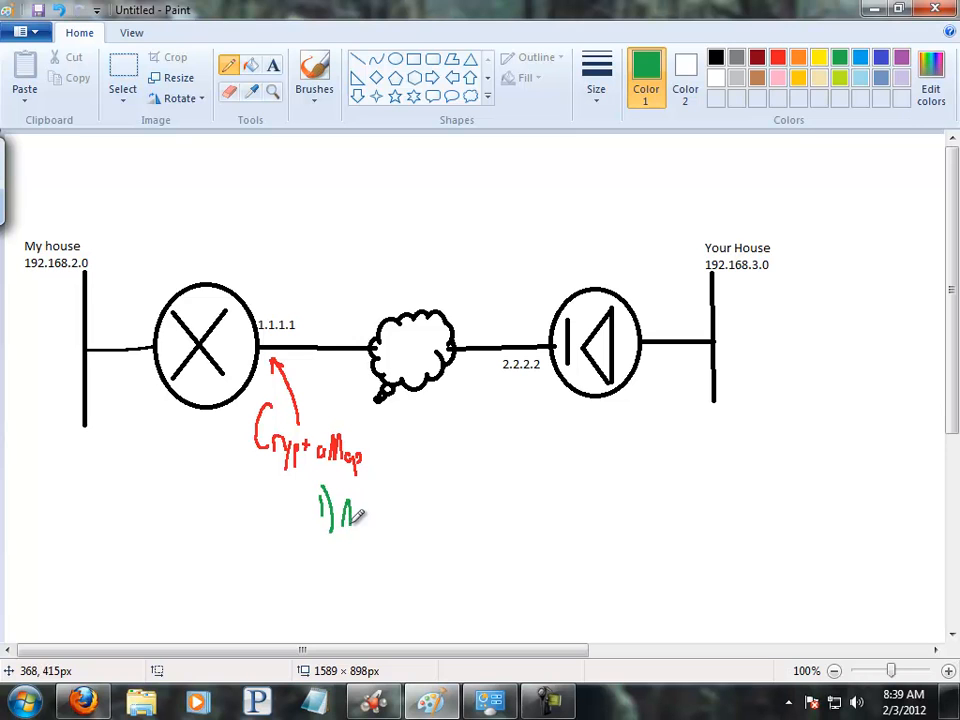
Handwrite '1) ACL permit ip 192.168.2.0 /24 192.168.3.0 /24' in green below the label
left_click_drag(340, 500, 380, 530)
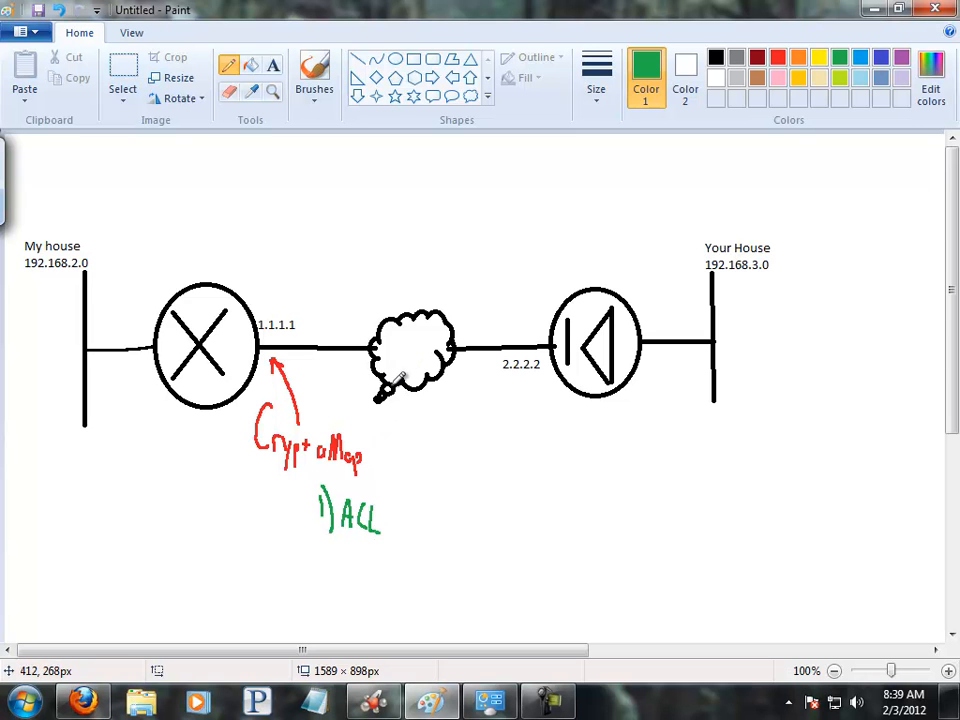
mouse_move(395, 437)
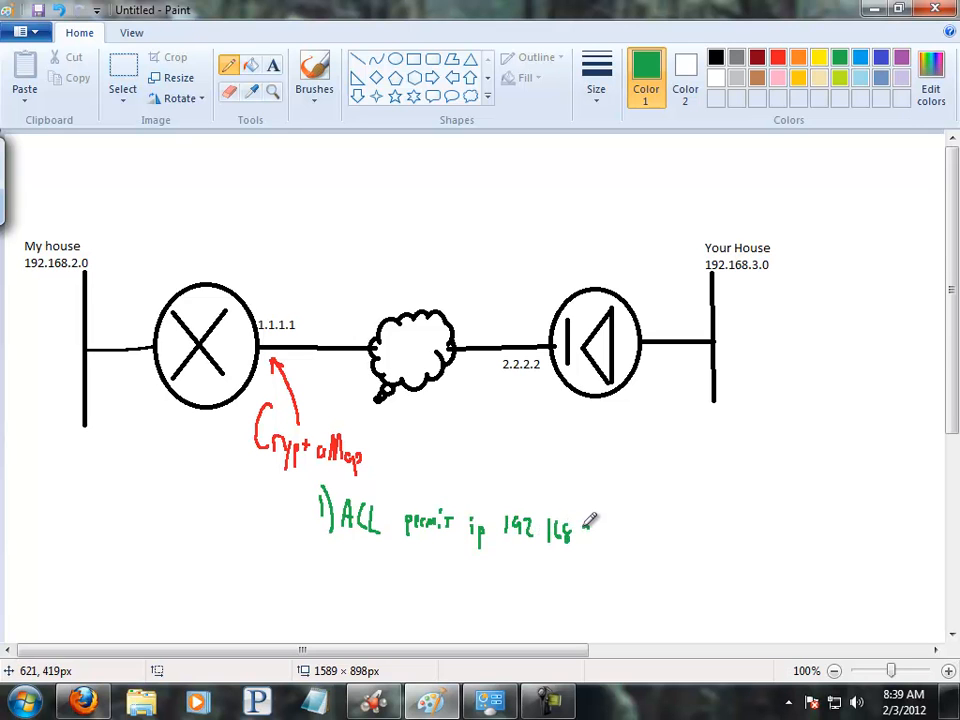
left_click_drag(578, 530, 615, 535)
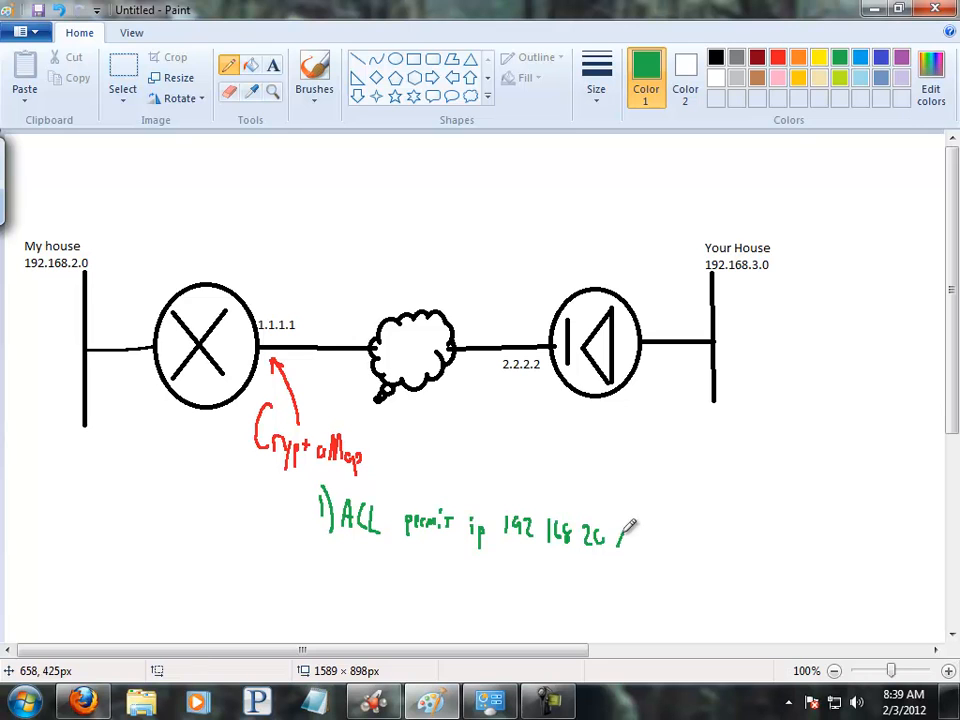
left_click_drag(610, 535, 645, 540)
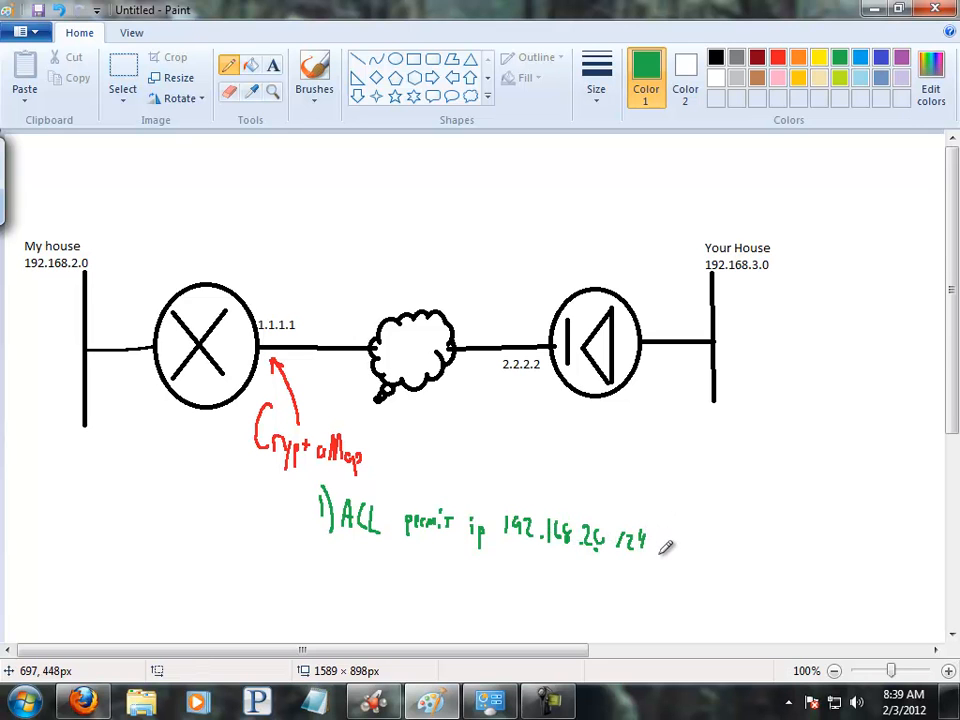
mouse_move(694, 532)
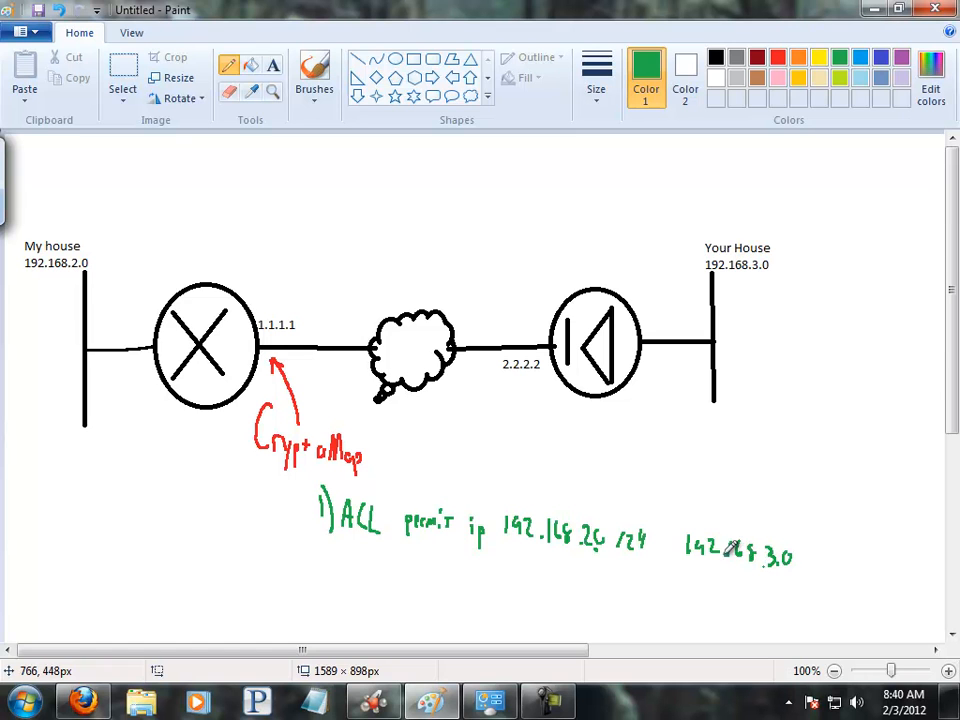
left_click_drag(810, 555, 840, 560)
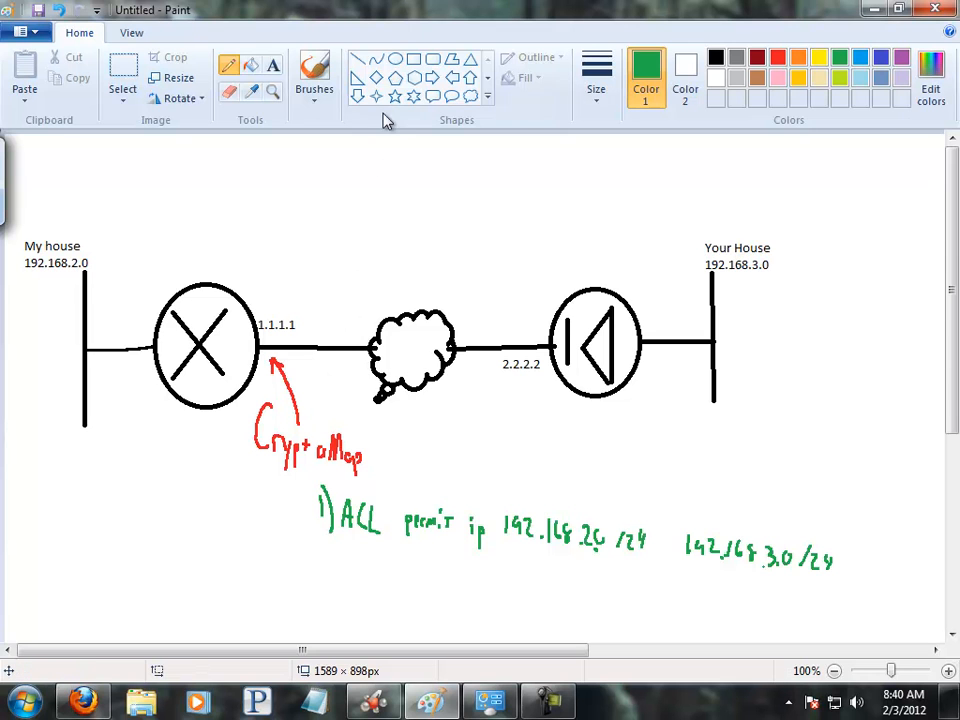
mouse_move(373, 157)
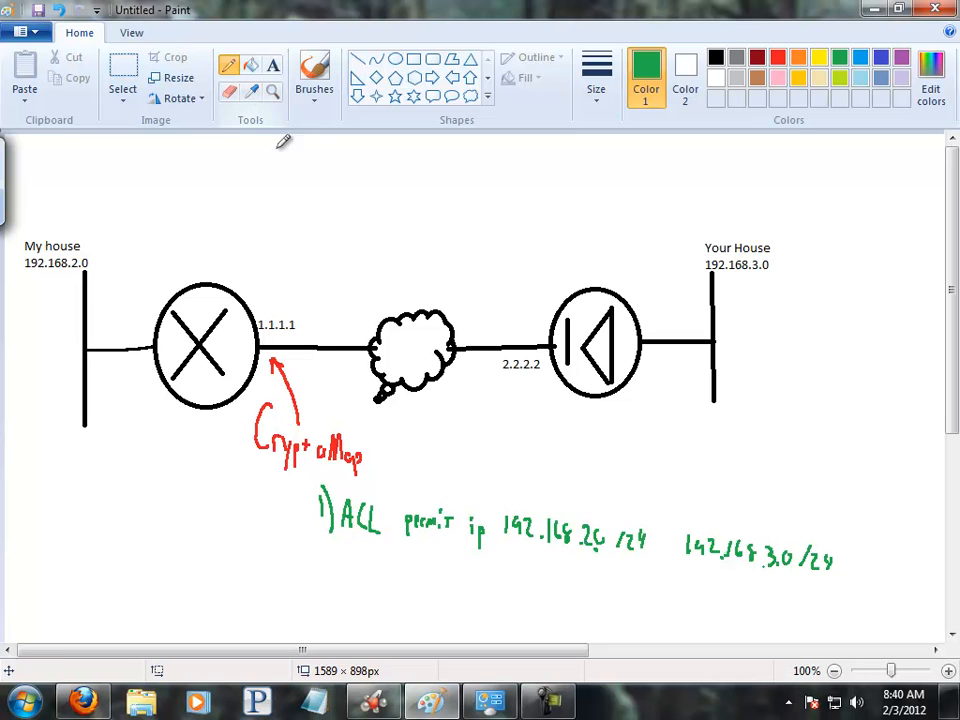
mouse_move(320, 553)
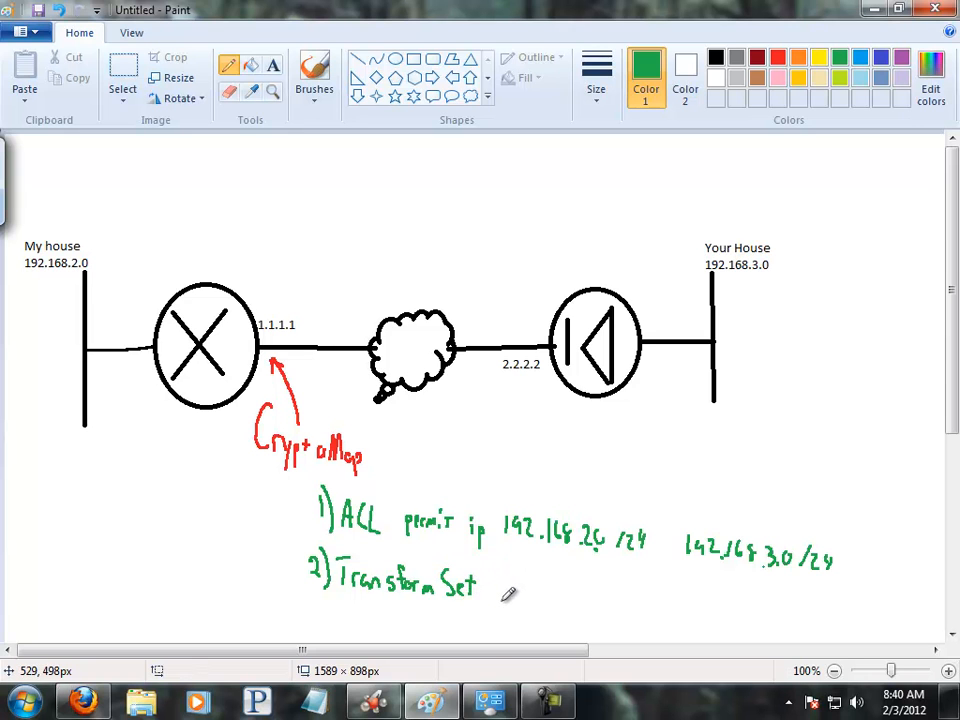
mouse_move(509, 589)
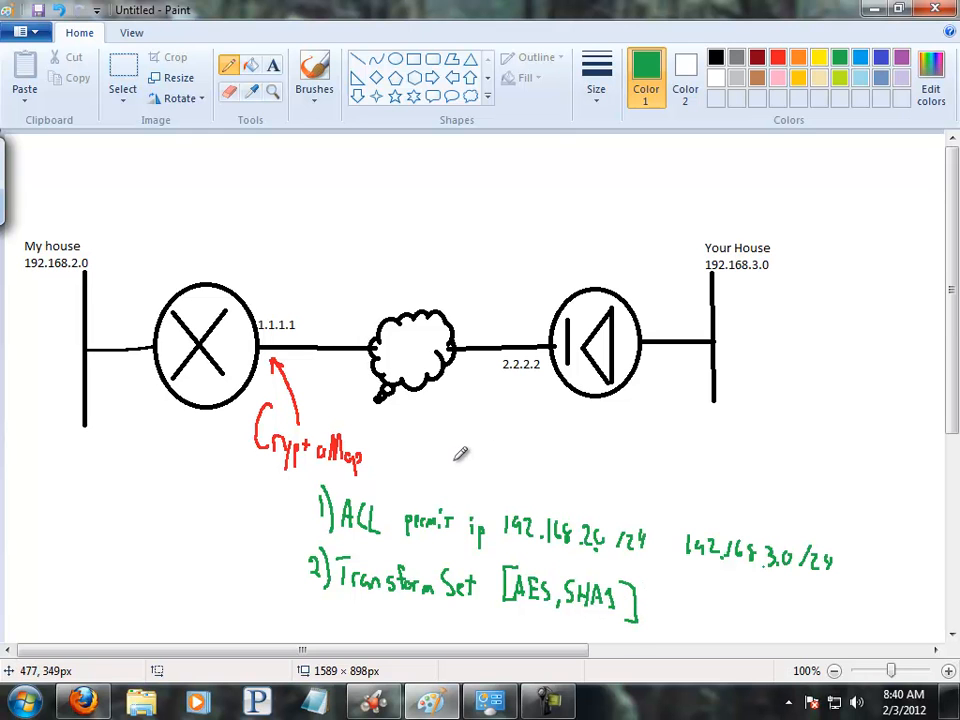
mouse_move(362, 265)
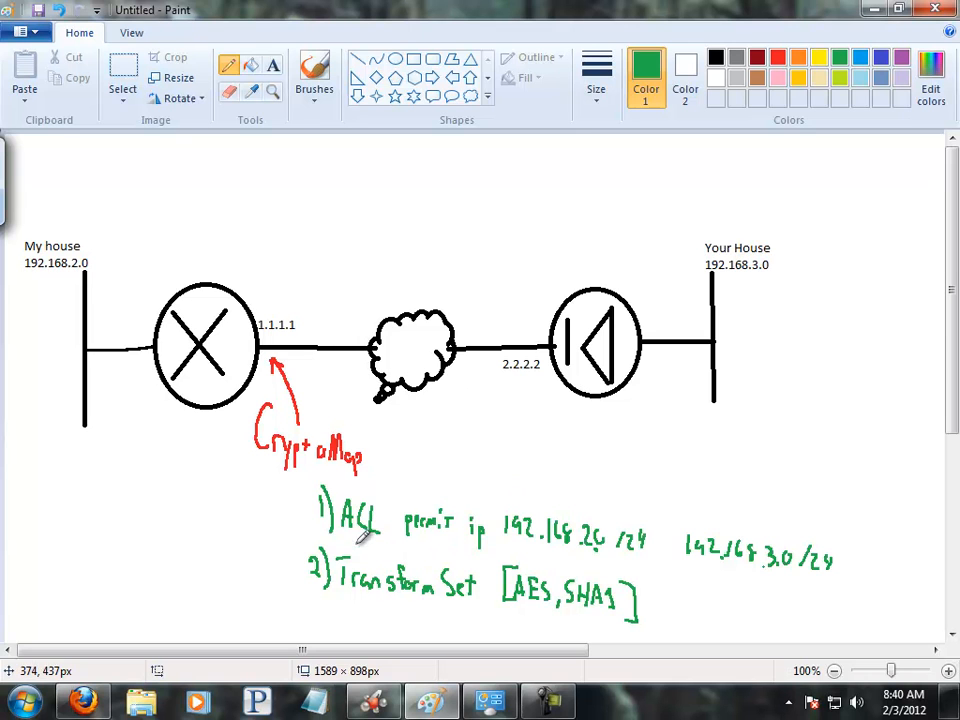
mouse_move(278, 594)
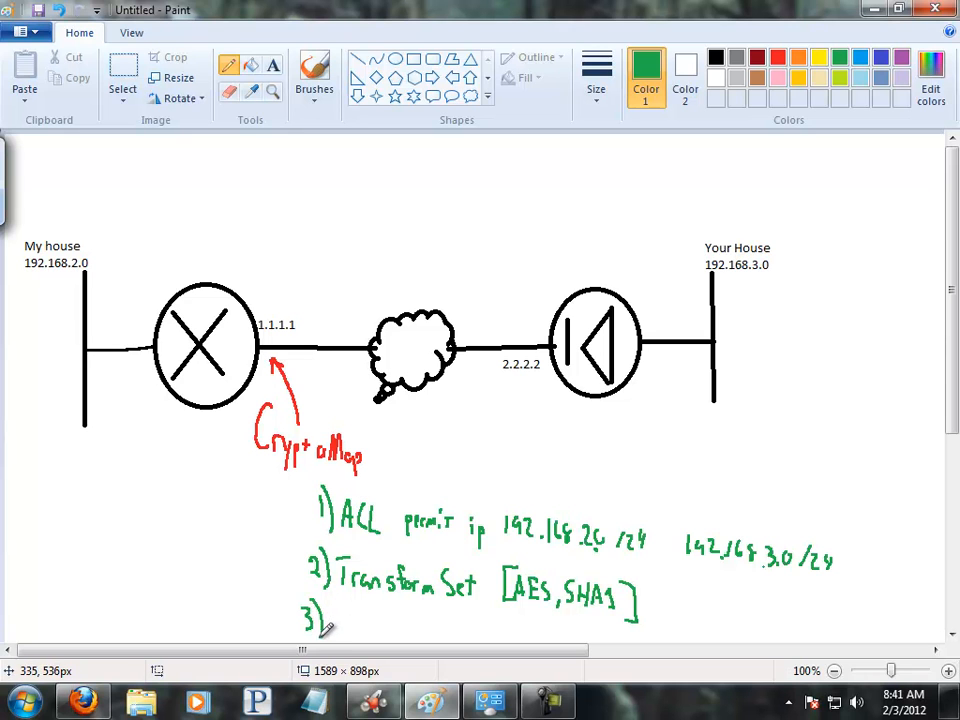
Write '3) Peer 2.2.2.2' in green below the Transform Set line
type("Peer")
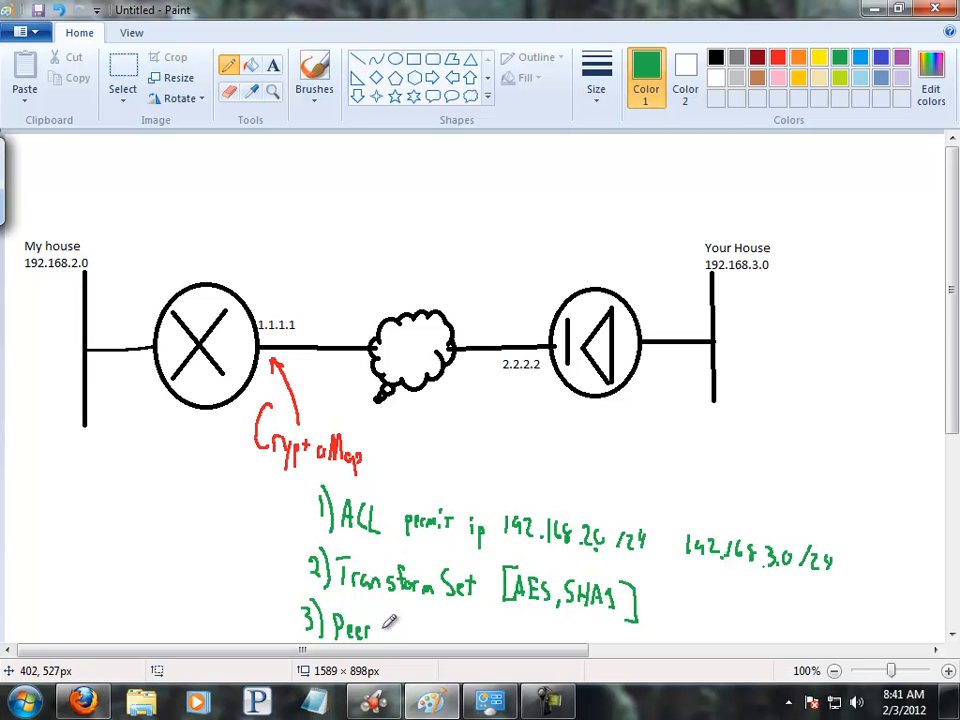
type("2.2.2.2")
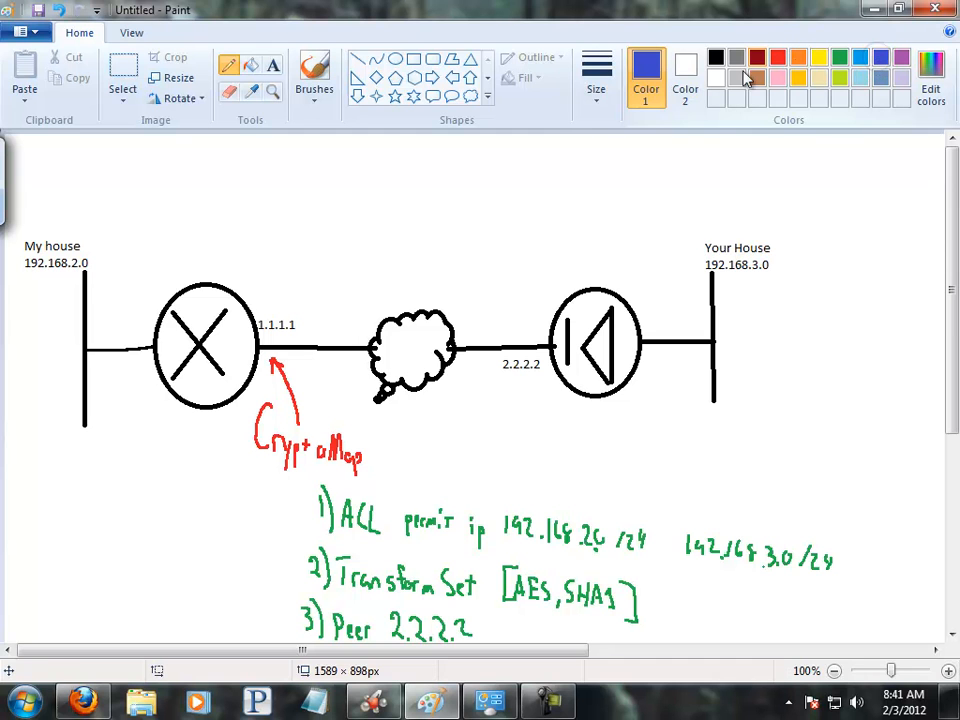
Mark the 2.2.2.2 router with a blue arrow, 'CMAP: ACL, TSET, Peer', and a curve to 1.1.1.1
left_click_drag(540, 235, 540, 330)
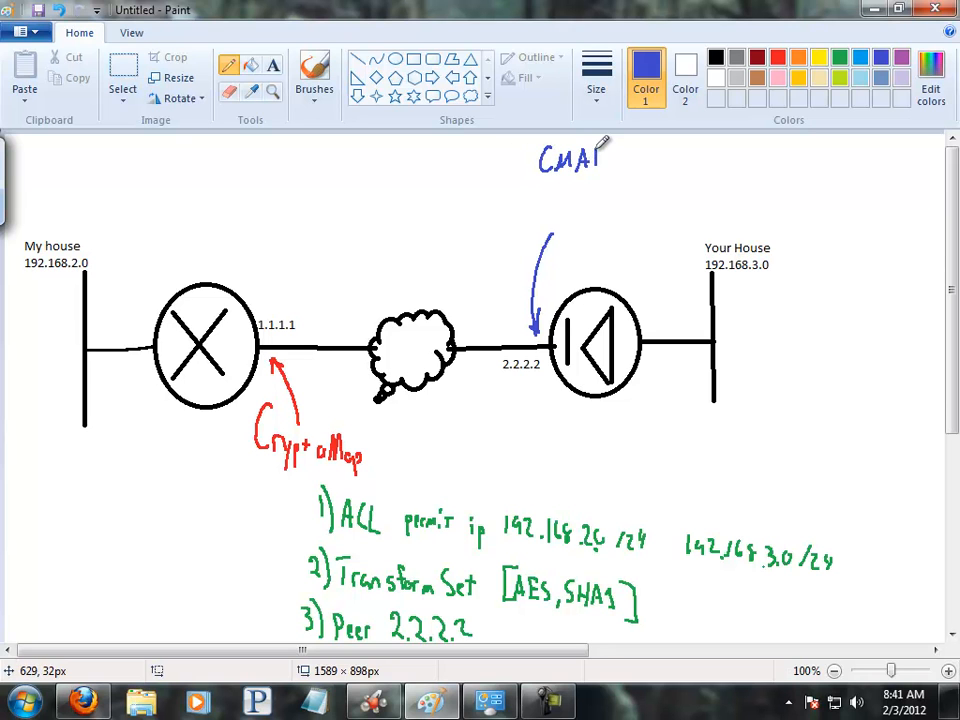
left_click_drag(585, 180, 600, 190)
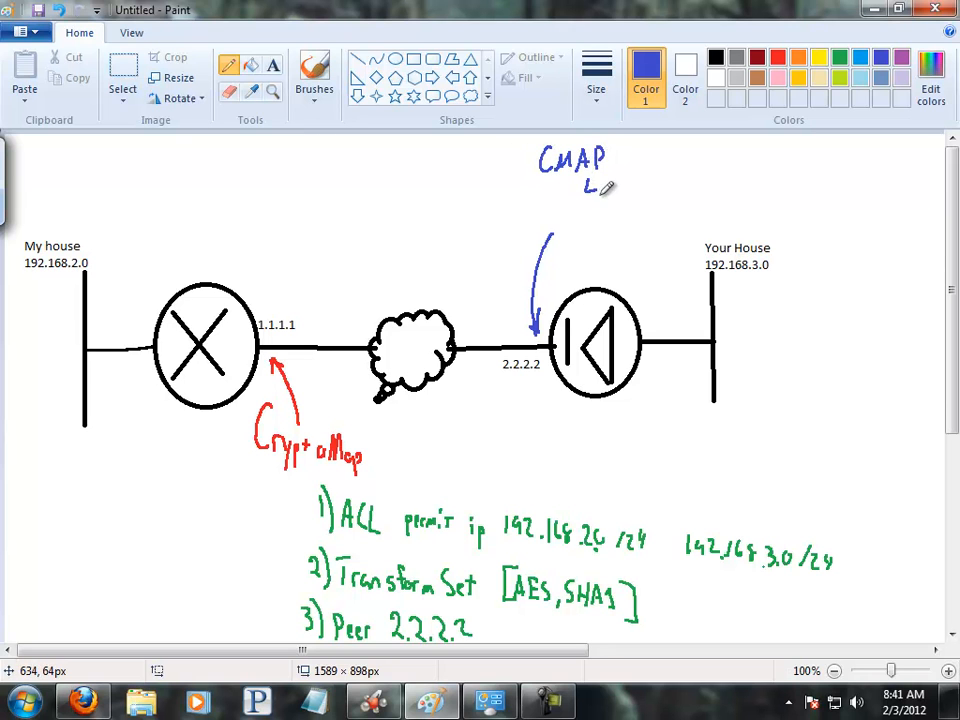
type("ACL")
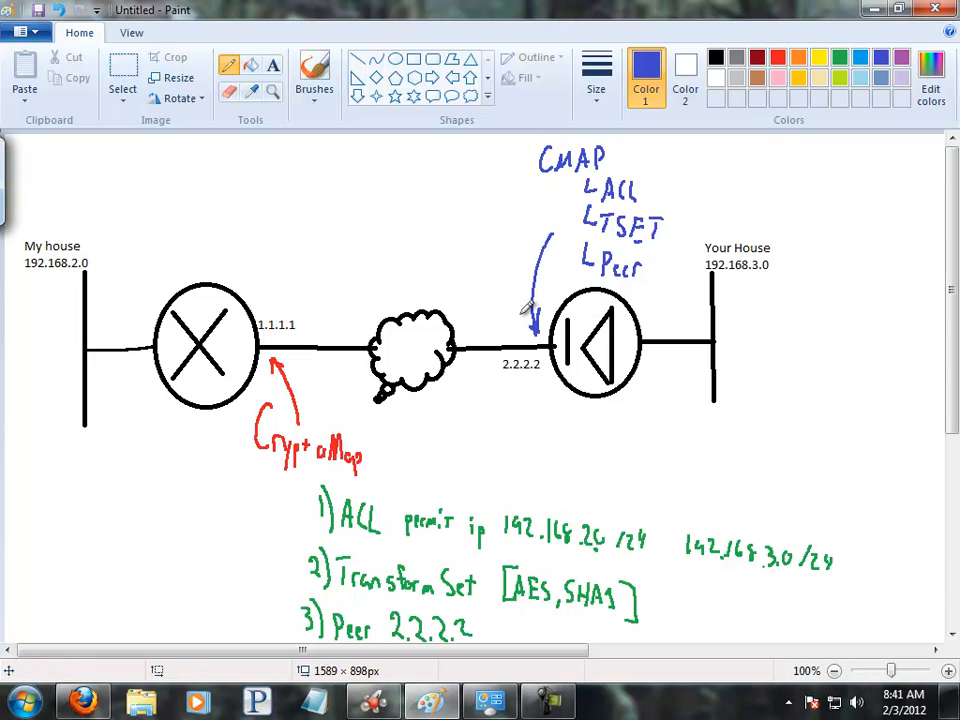
left_click_drag(425, 270, 535, 335)
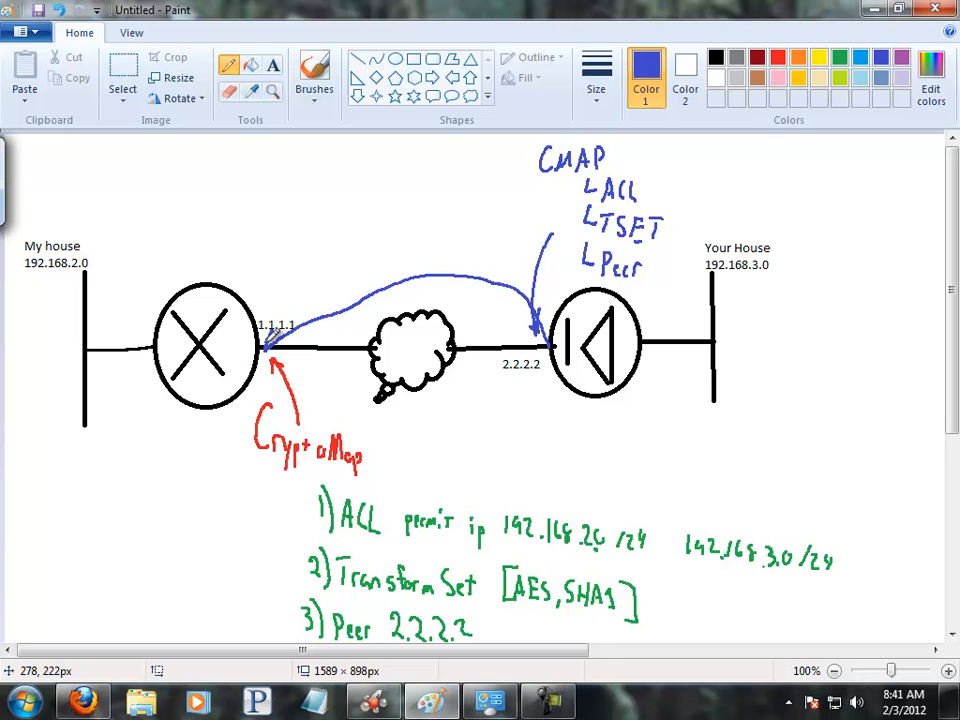
mouse_move(335, 385)
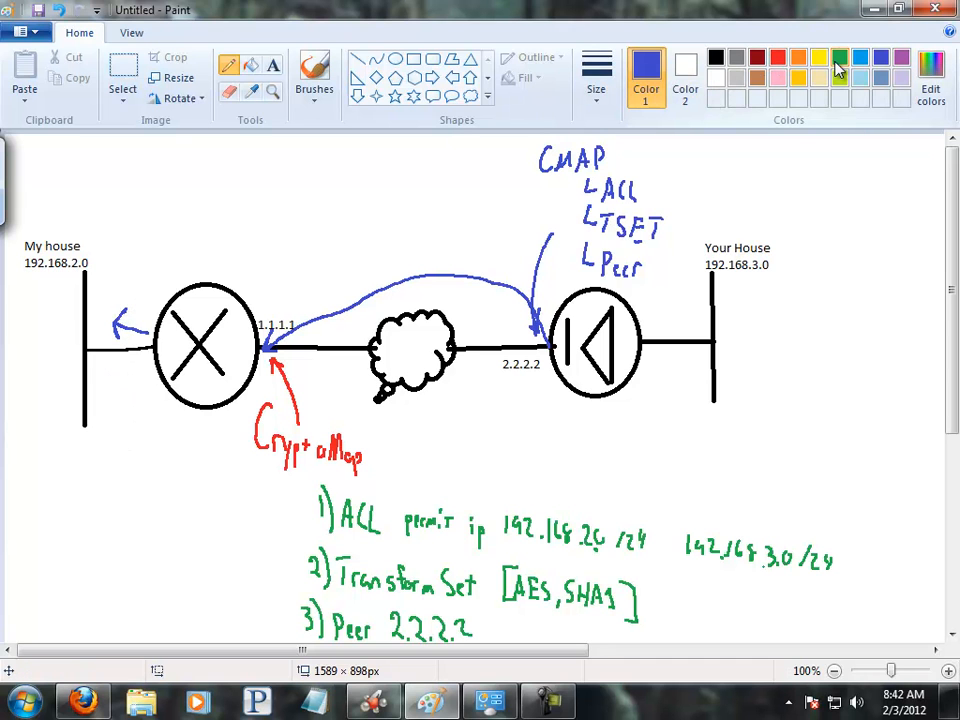
Draw a green arrow toward the left router and a red line under the cloud to 2.2.2.2
left_click(837, 58)
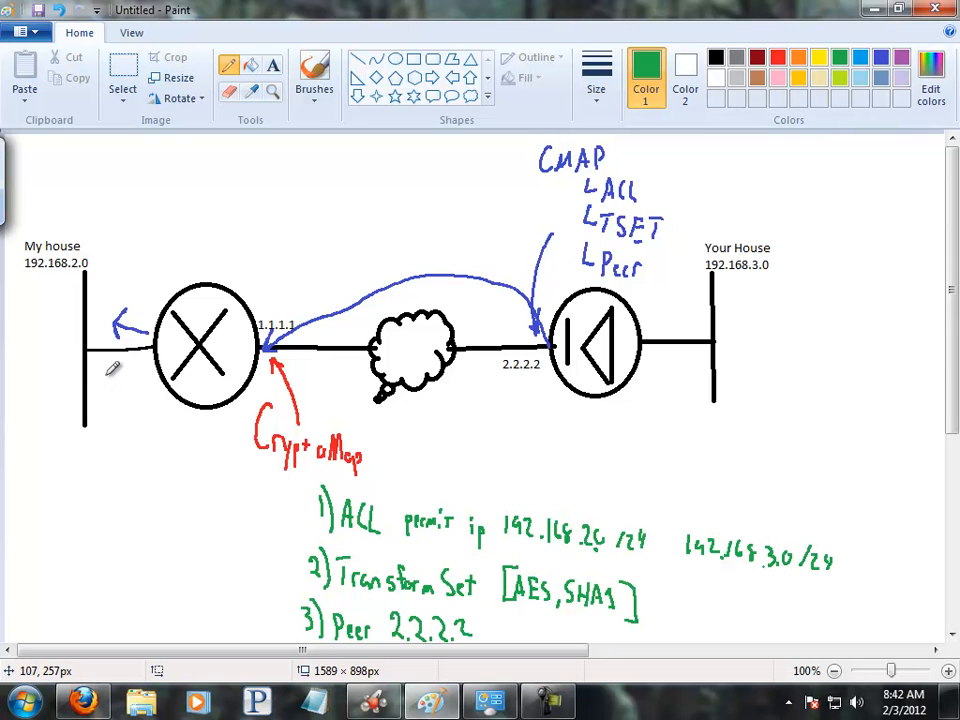
left_click_drag(108, 390, 150, 375)
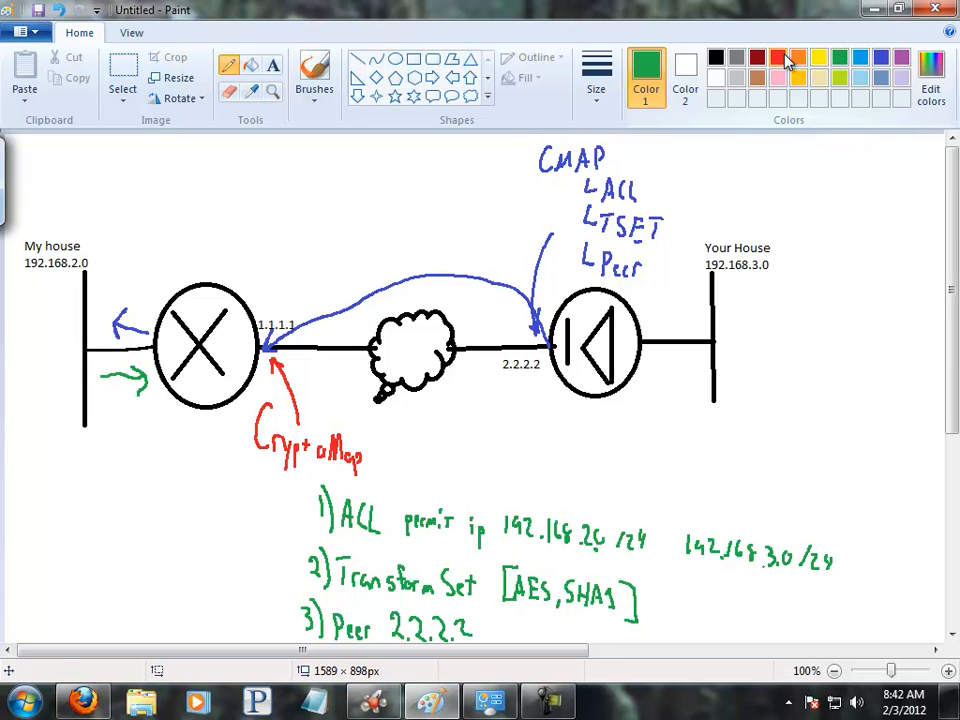
left_click(782, 56)
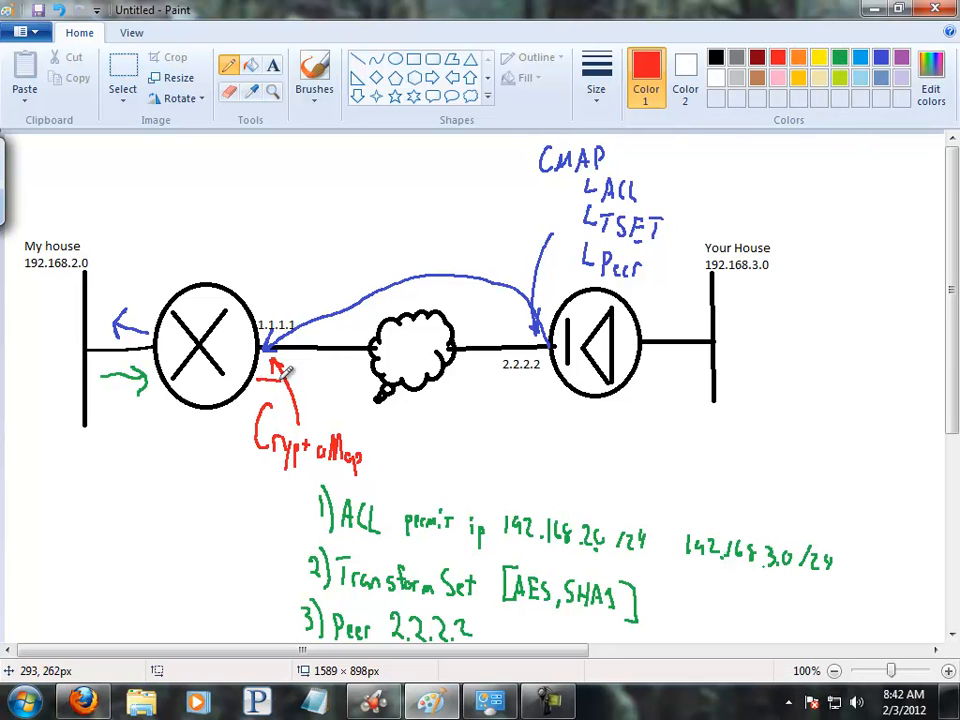
left_click_drag(270, 380, 535, 385)
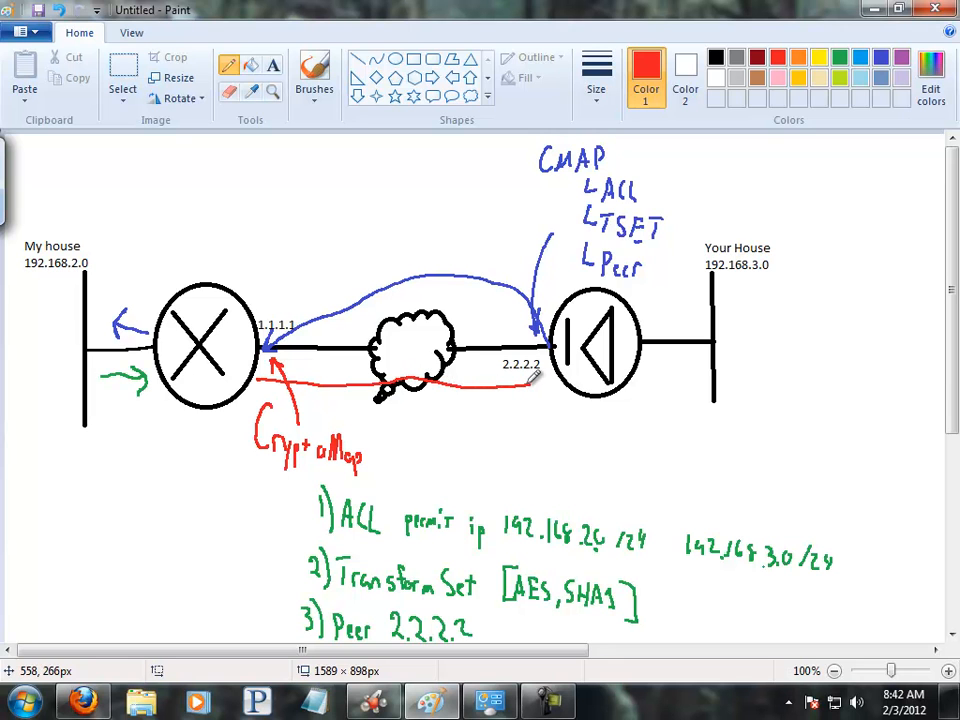